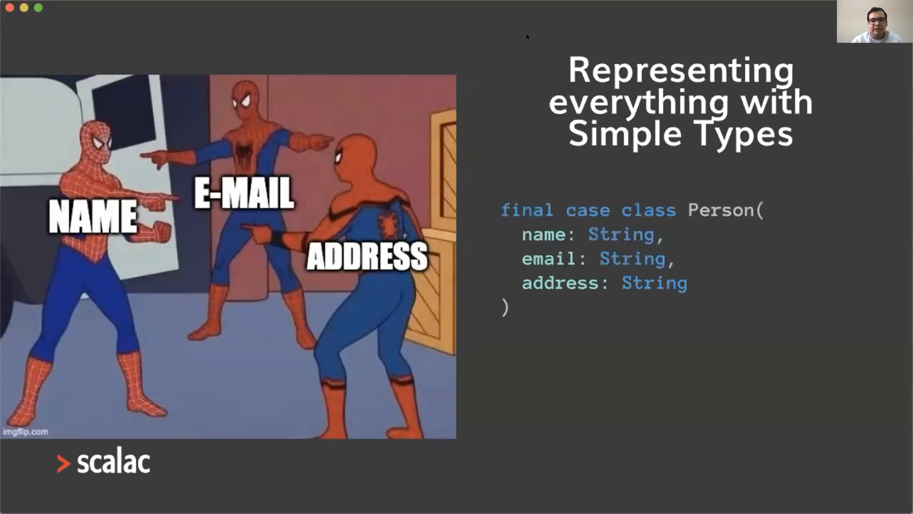
# Advance to the Smart Constructors slide showing valid and invalid Person examples.
pyautogui.press('Right')
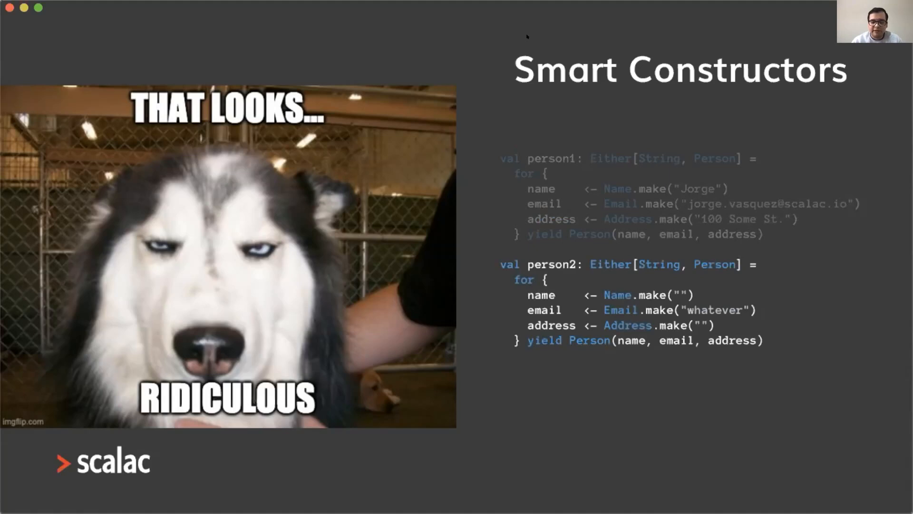
# Advance to the Opaque types + Smart Constructors slide defining opaque Name, Email, Address.
pyautogui.press('right')
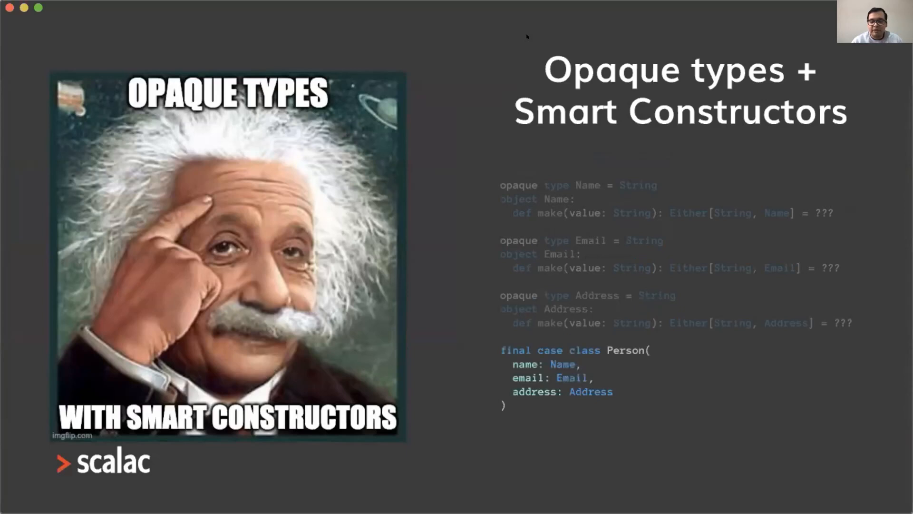
pyautogui.press('Right')
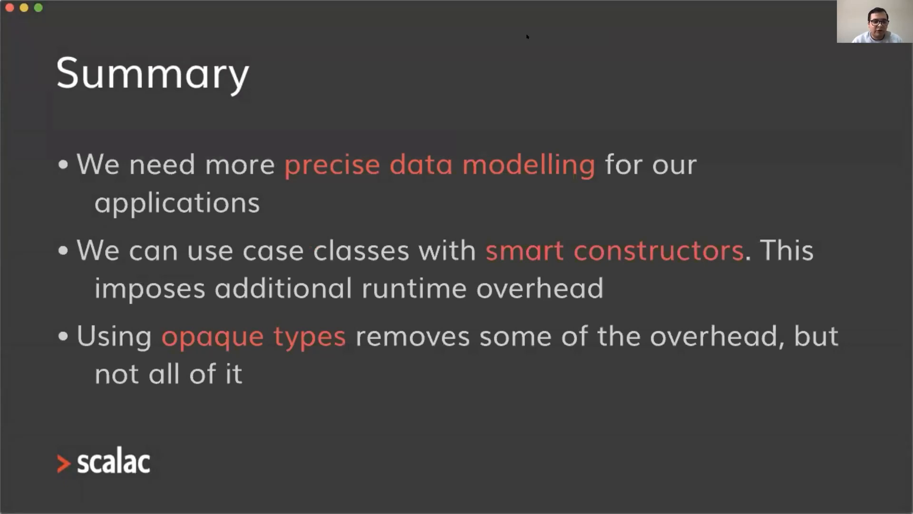
# Advance past the Summary slide to the closing Contact me slide.
pyautogui.press('right')
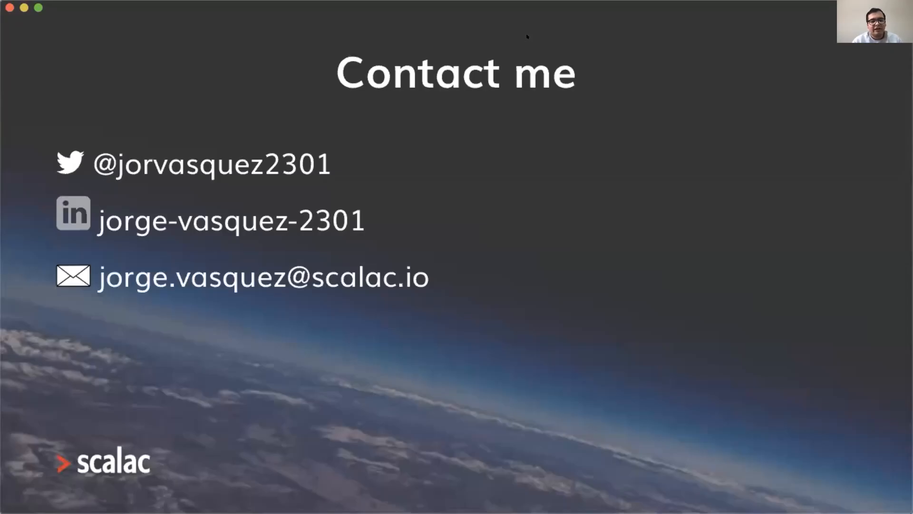